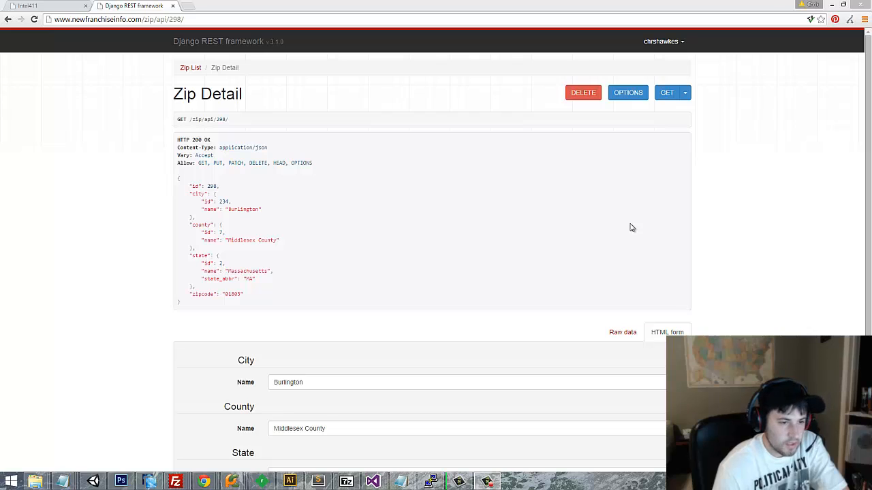
pyautogui.moveTo(258, 145)
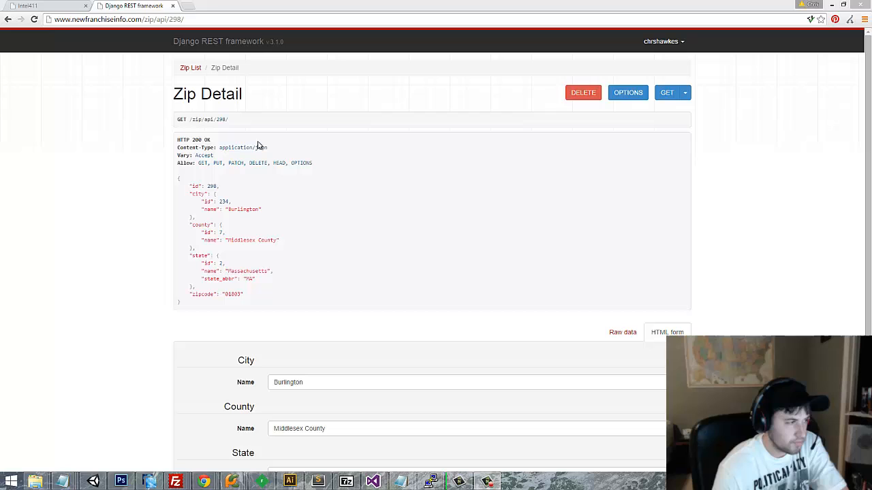
pyautogui.moveTo(666, 309)
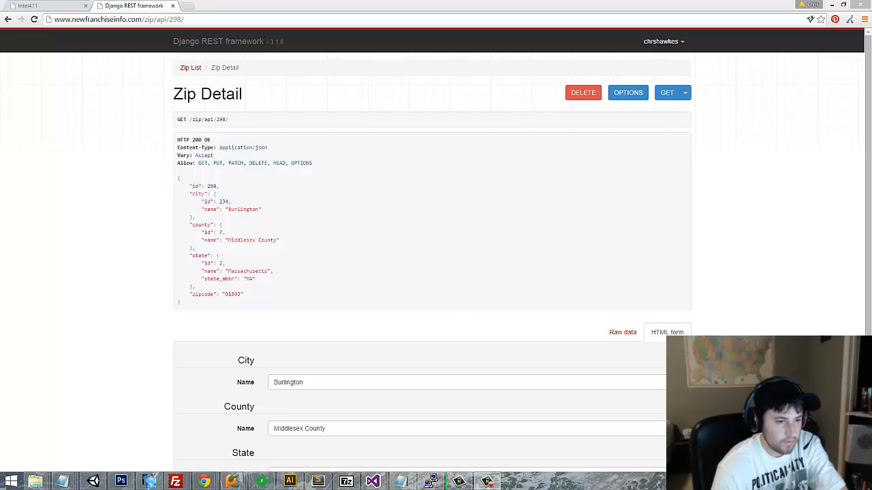
pyautogui.moveTo(574, 264)
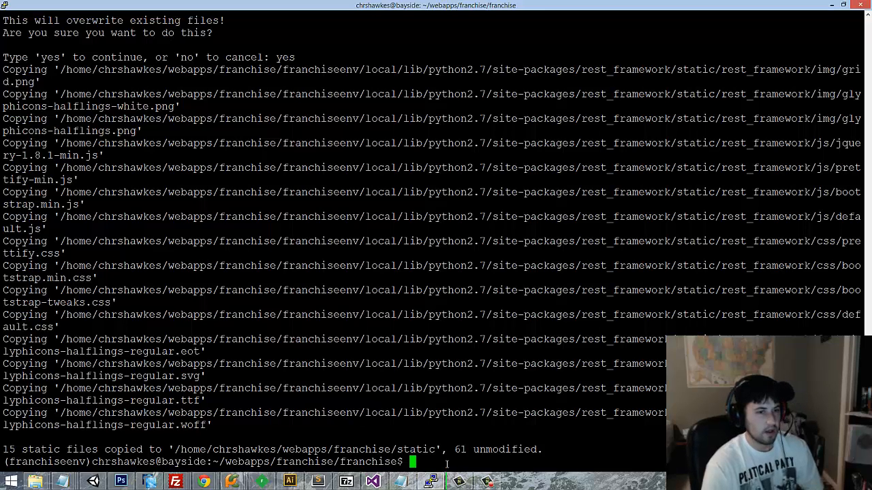
pyautogui.moveTo(458, 338)
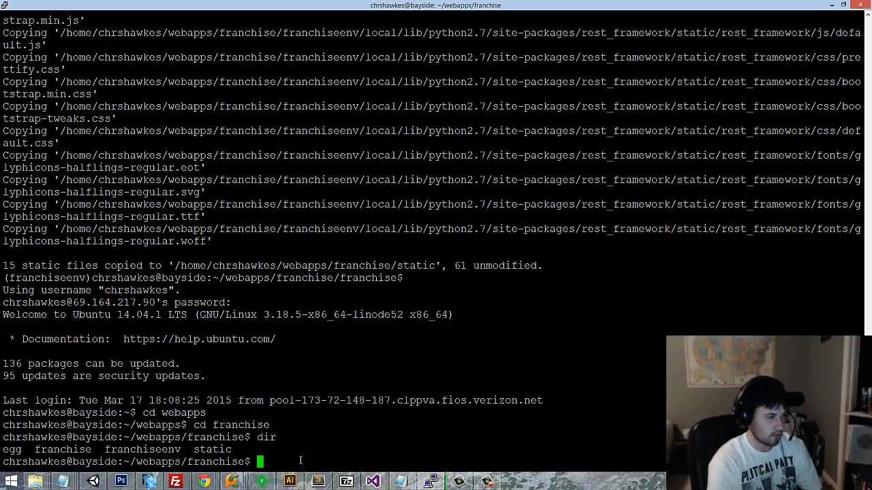
# Activate the franchise virtualenv, enter the franchise project folder and start pip install django-debug-toolbar
pyautogui.write('fr')
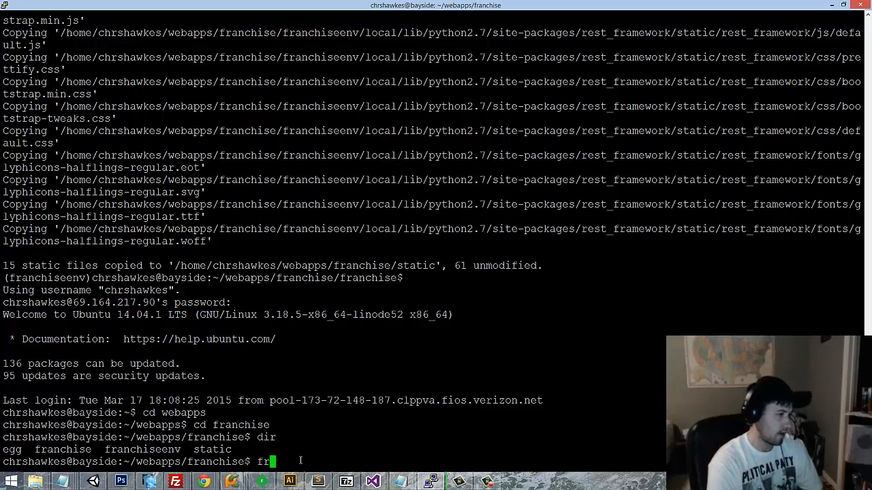
pyautogui.write('cd franchiseenv')
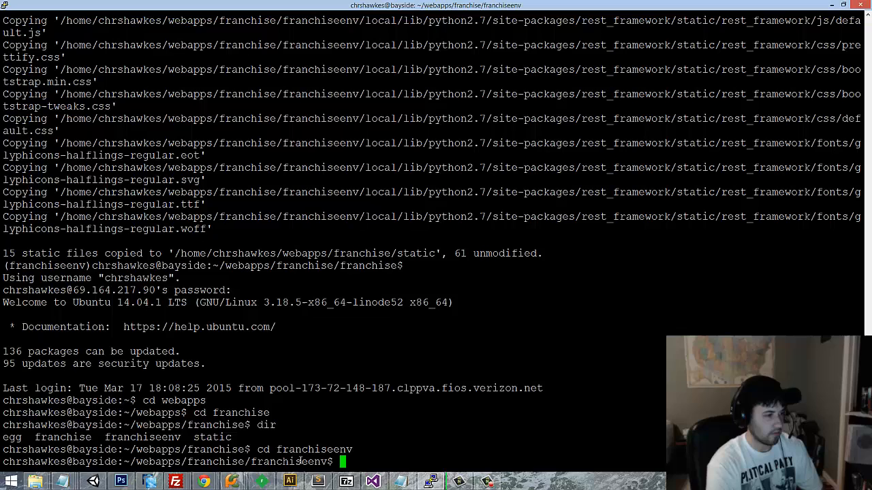
pyautogui.write('dir')
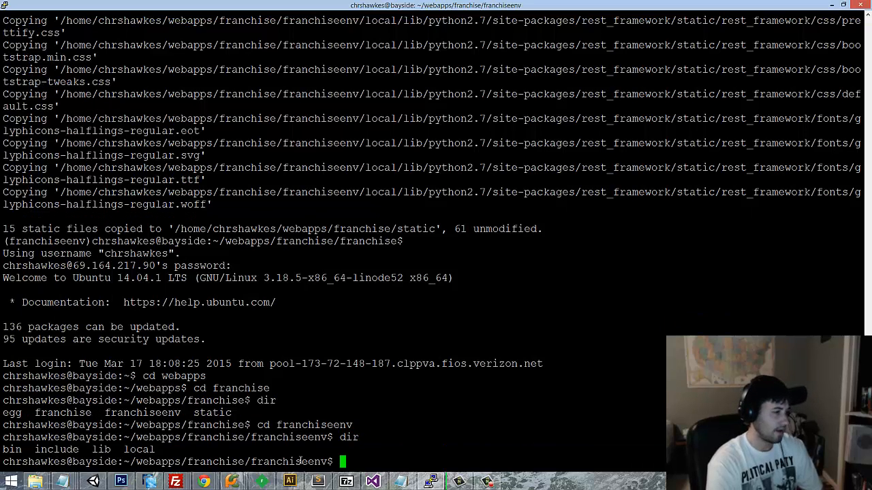
pyautogui.write('cd bin')
pyautogui.write('p')
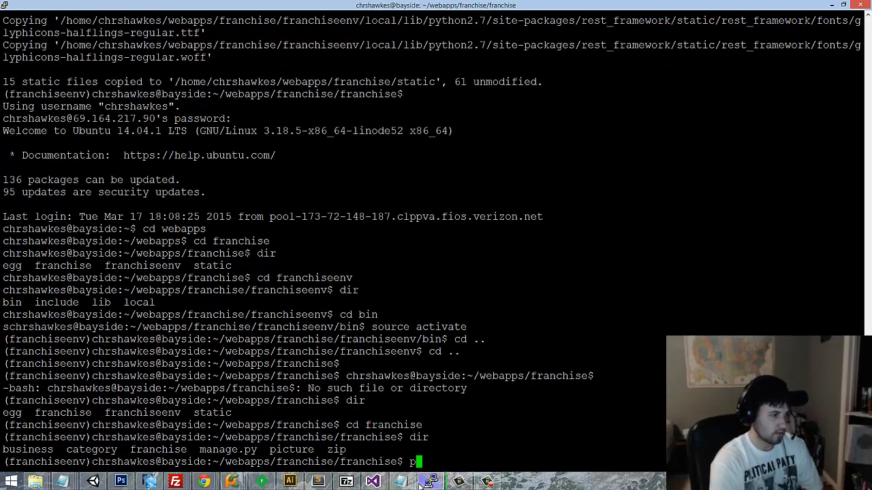
pyautogui.write('ip install django')
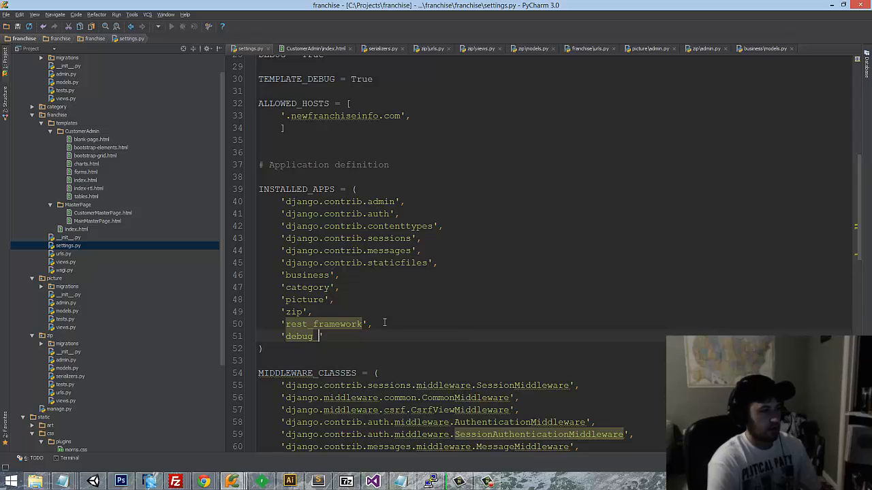
# Add 'debug_toolbar' to INSTALLED_APPS and 'debug_toolbar.middleware.DebugToolbarMiddleware' to MIDDLEWARE_CLASSES
pyautogui.write('_toolbar')
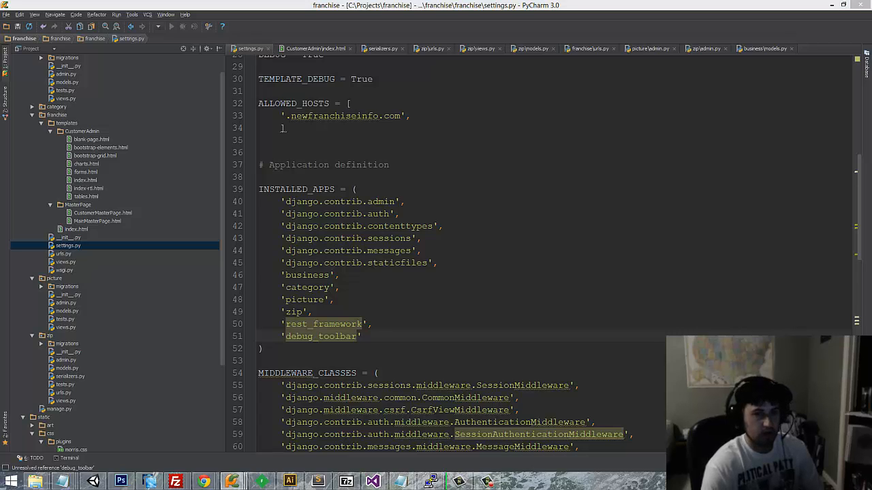
pyautogui.scroll(-3)
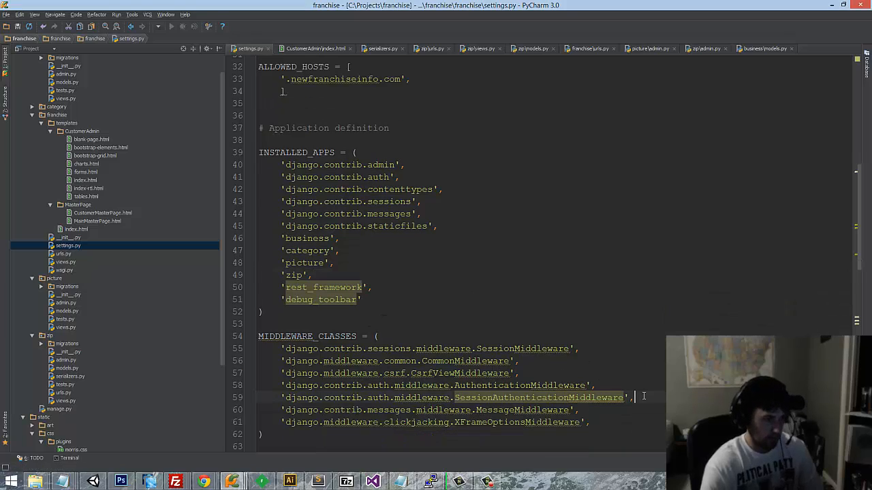
pyautogui.write("'debug_toolbar.middleware.DebugToolbarMiddleware',")
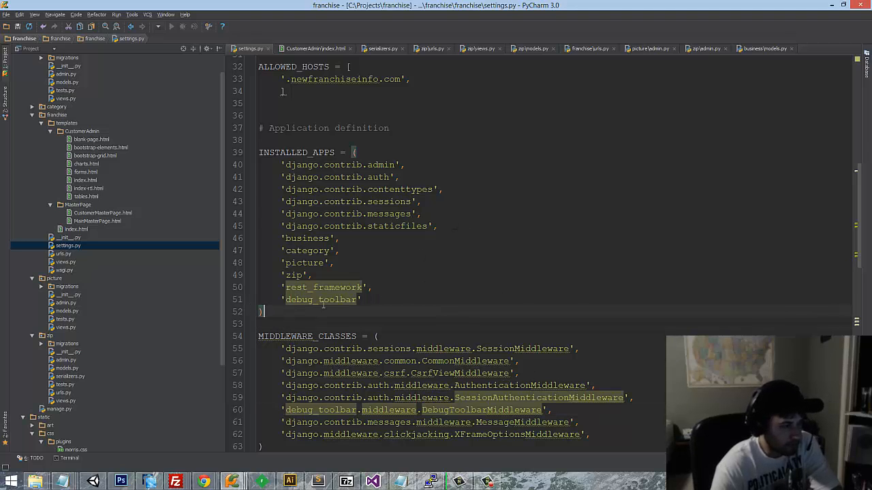
# Change SHOW_TOOLBAR_CALLBACK from post.settings.show_toolbar to franchise.settings.show_toolbar
pyautogui.scroll(-3)
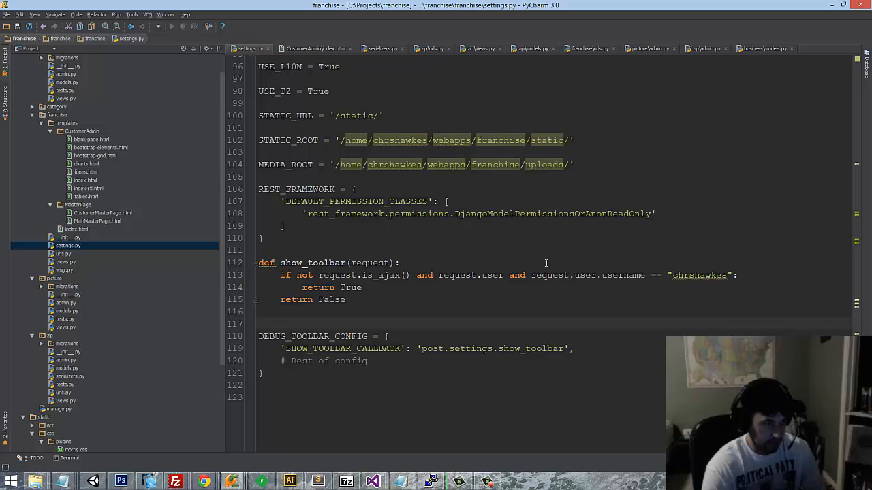
pyautogui.doubleClick(587, 275)
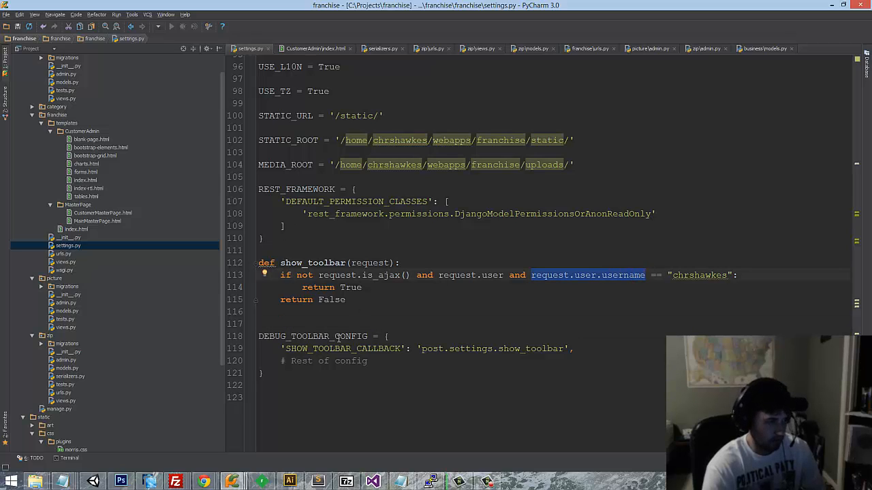
pyautogui.doubleClick(432, 348)
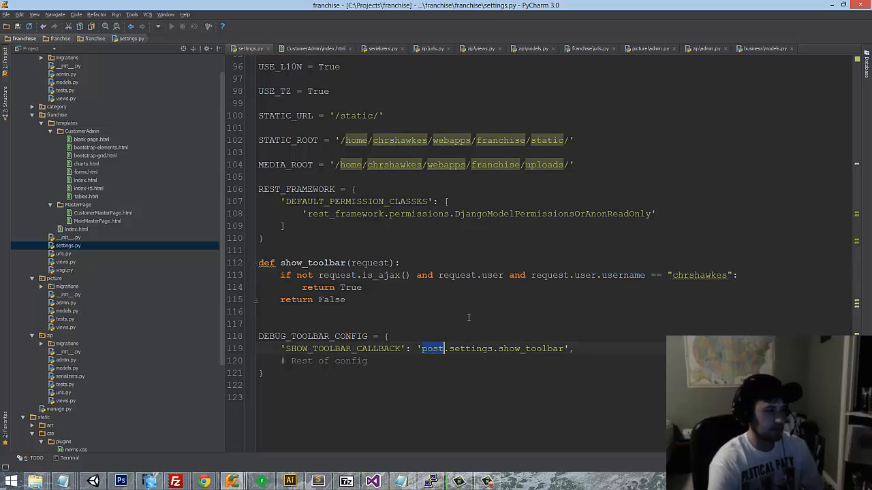
pyautogui.write('franchise')
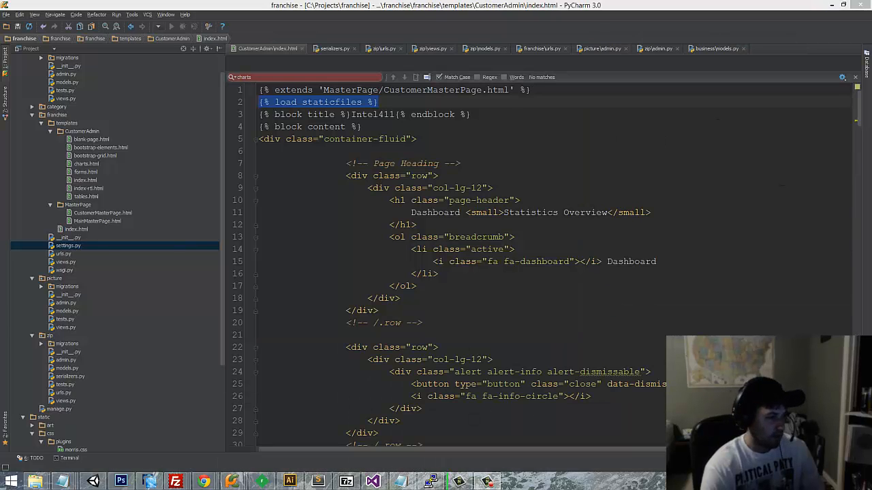
# On the server, run python manage.py syncdb, then python manage.py collectstatic
pyautogui.click(429, 482)
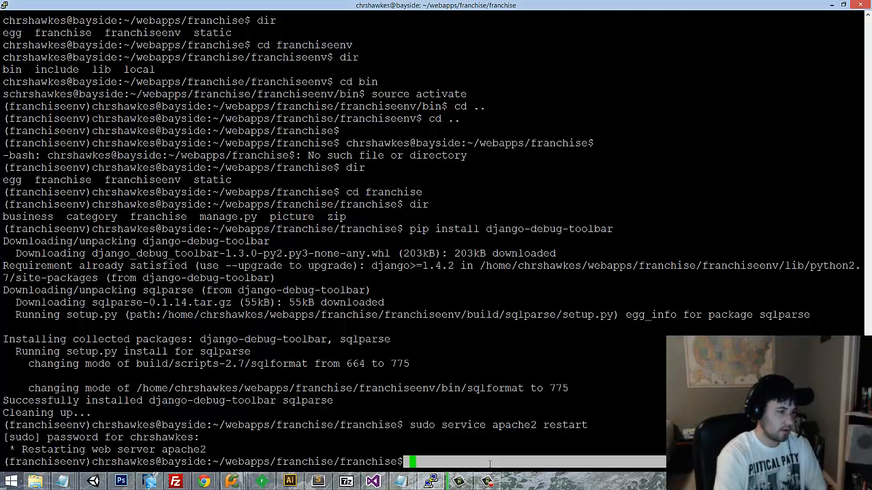
pyautogui.write('python')
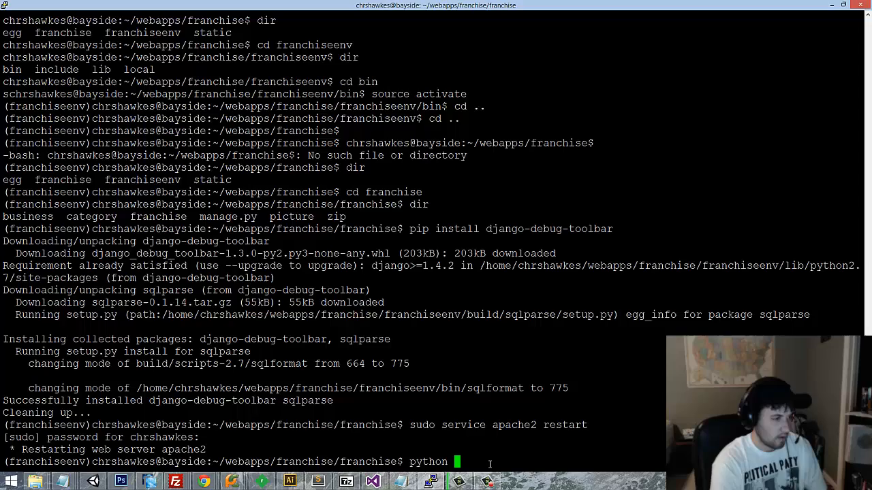
pyautogui.write('managq.py syn')
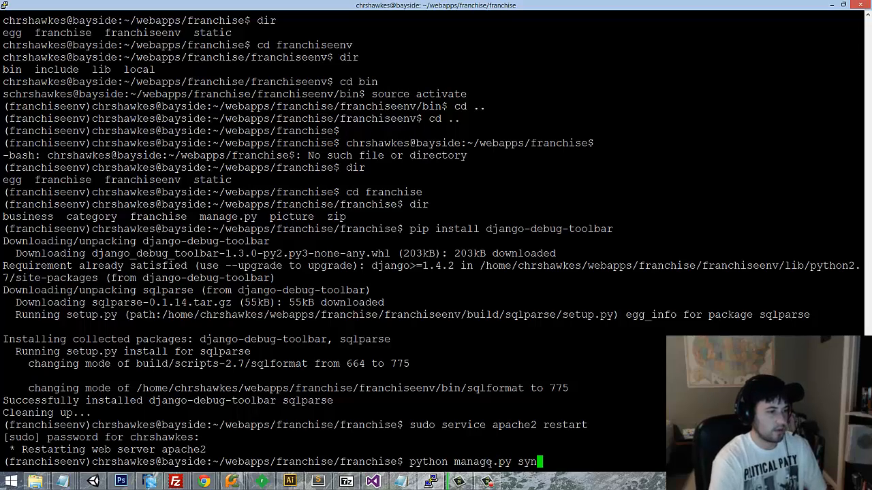
pyautogui.press('enter')
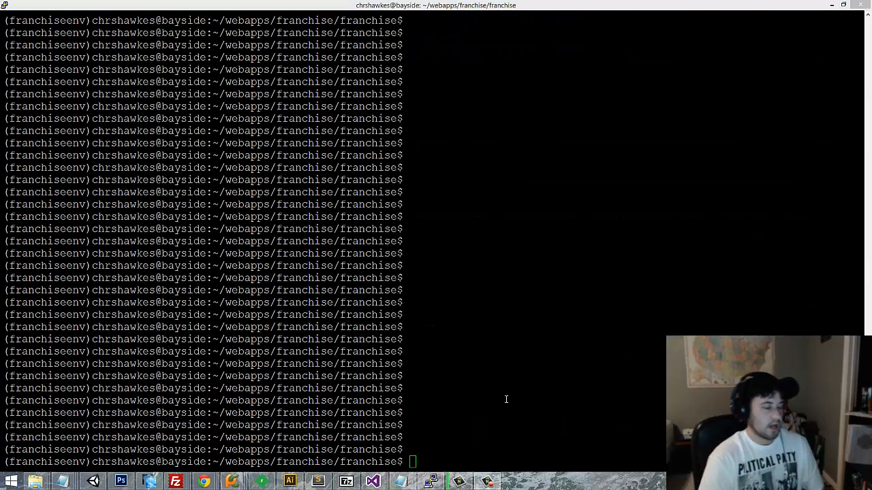
pyautogui.write('python manage.py collectstatic')
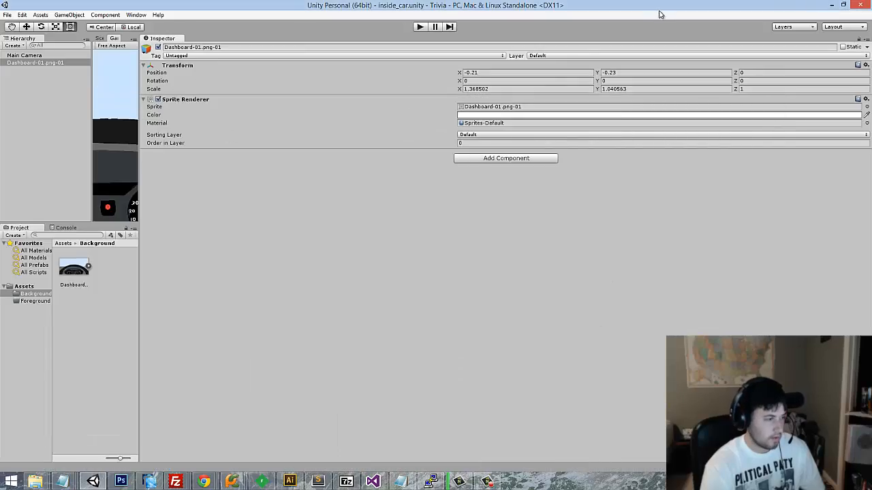
pyautogui.moveTo(203, 481)
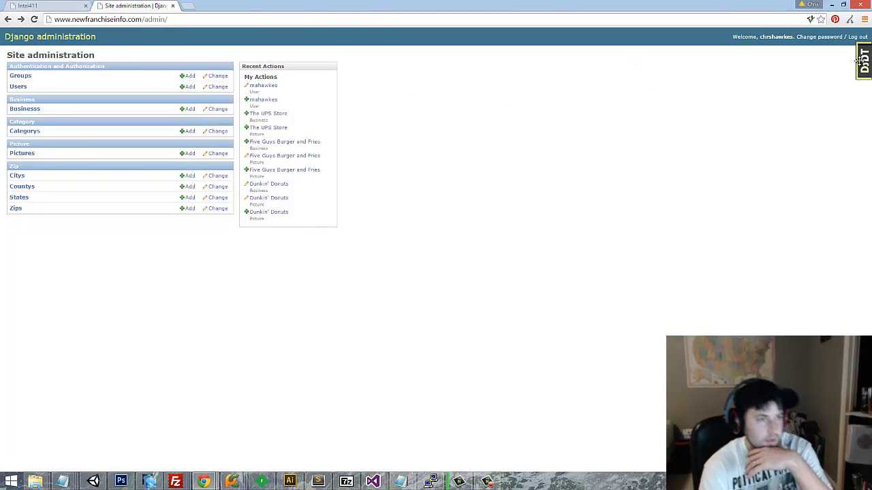
# Expand the debug toolbar and browse the admin's Citys, Countys and Zips lists
pyautogui.click(863, 62)
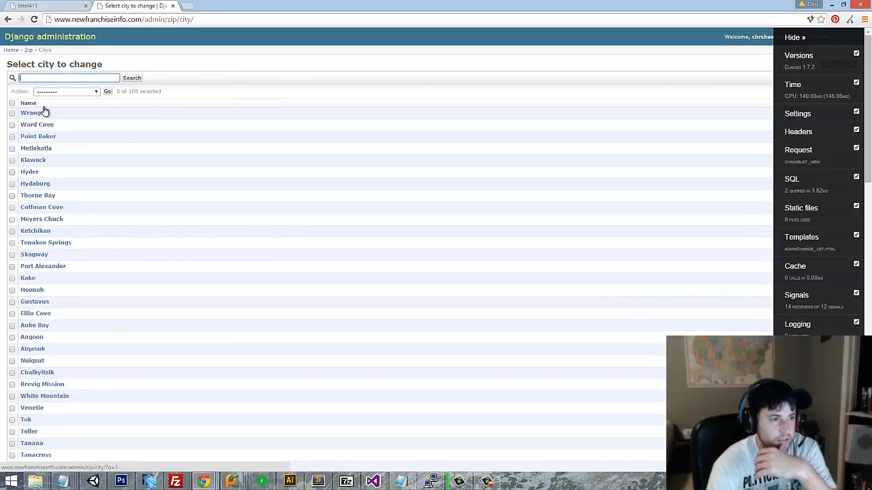
pyautogui.moveTo(804, 216)
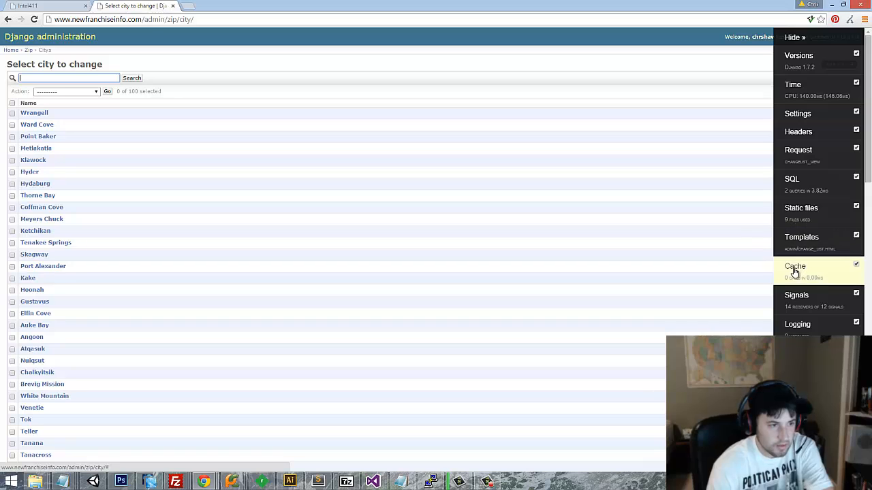
pyautogui.moveTo(795, 295)
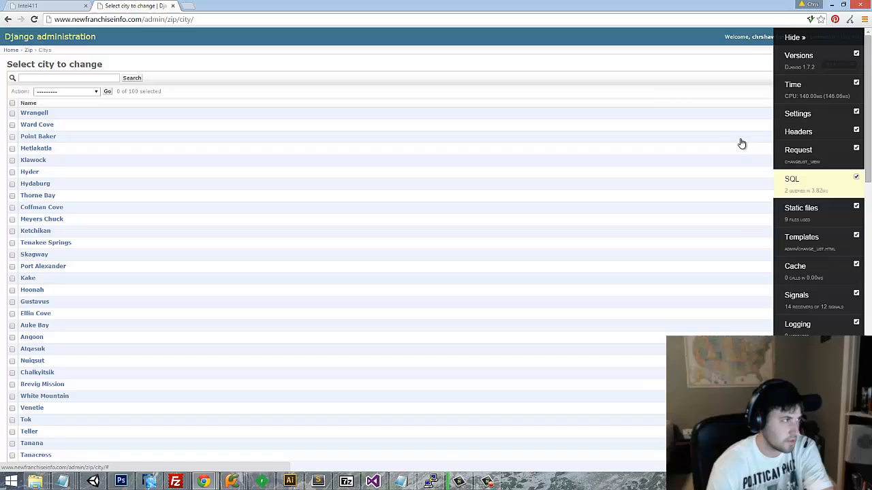
pyautogui.click(795, 179)
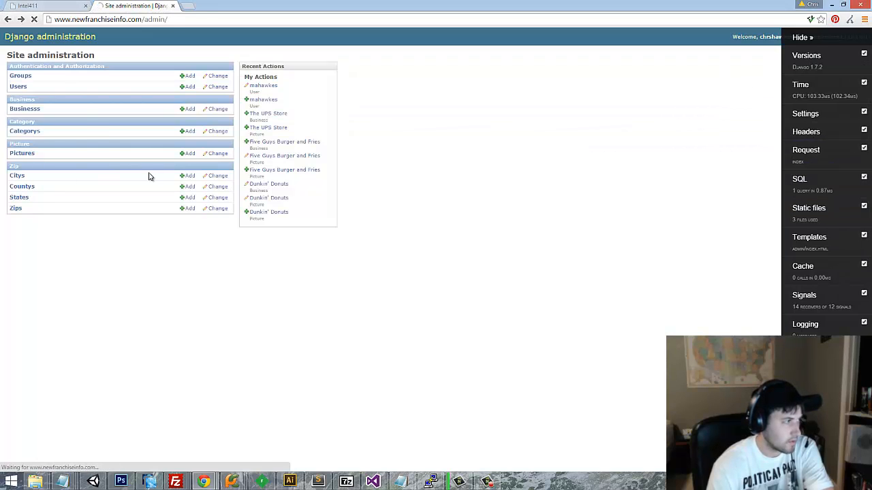
pyautogui.click(22, 186)
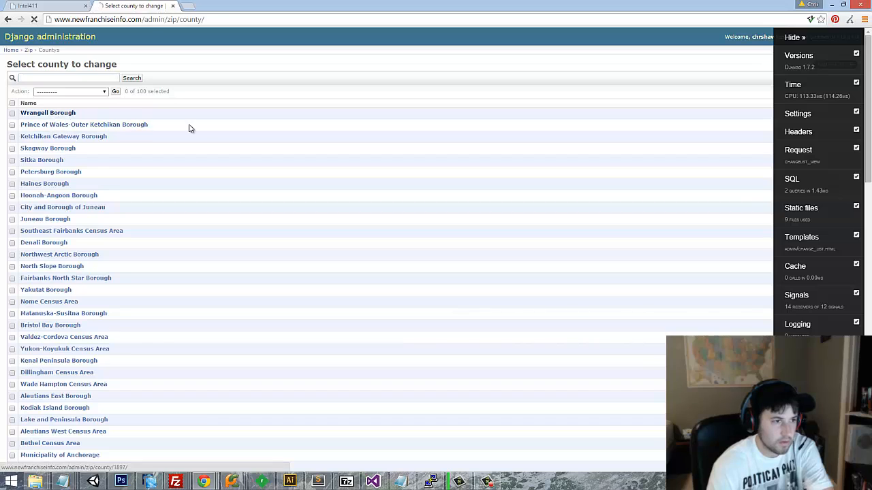
pyautogui.click(48, 113)
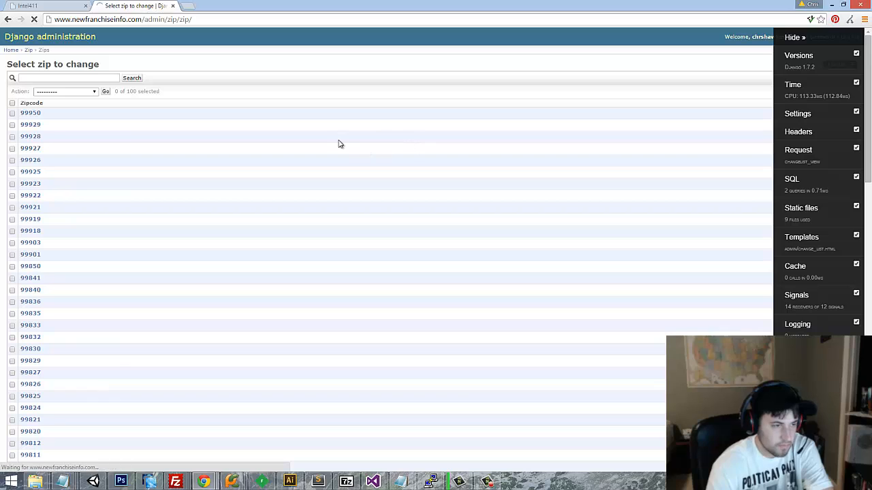
# View zip 99927, return to the Zips list, then open zip 99929
pyautogui.click(30, 148)
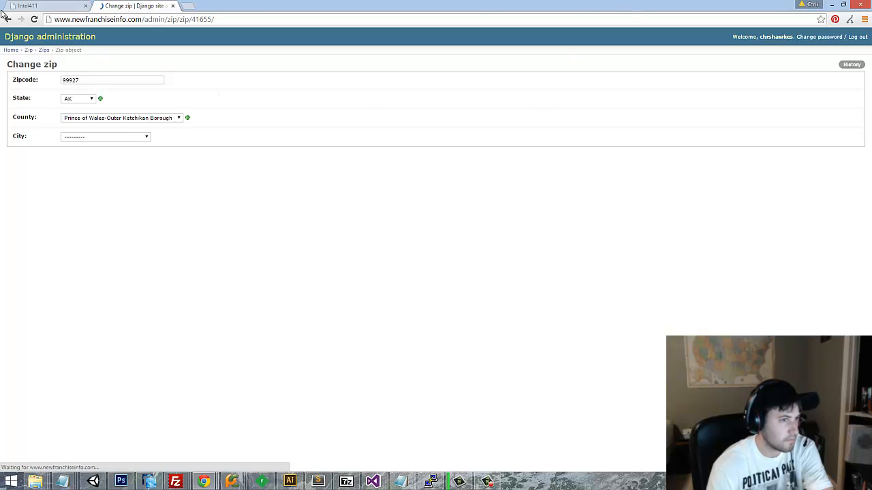
pyautogui.click(105, 136)
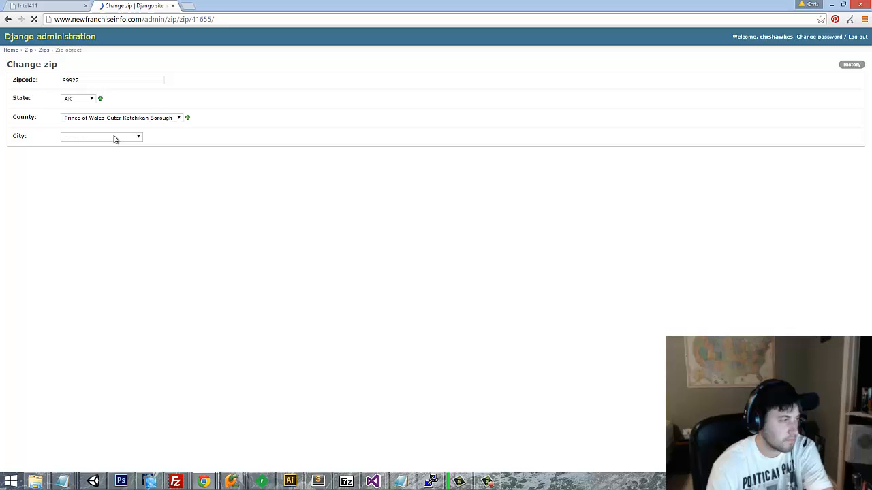
pyautogui.moveTo(37, 46)
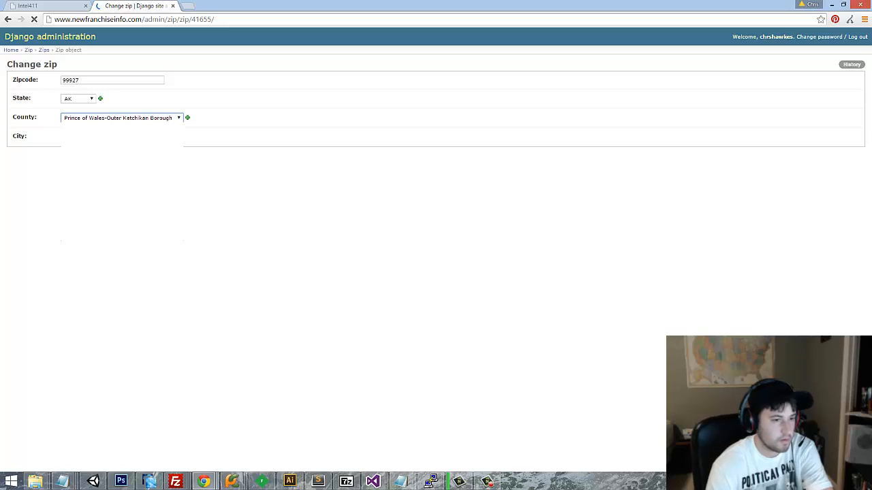
pyautogui.click(123, 117)
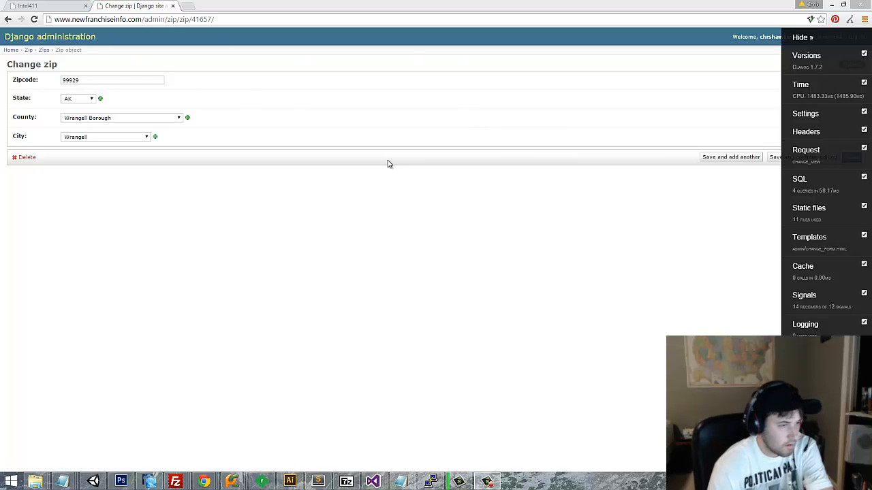
pyautogui.moveTo(817, 265)
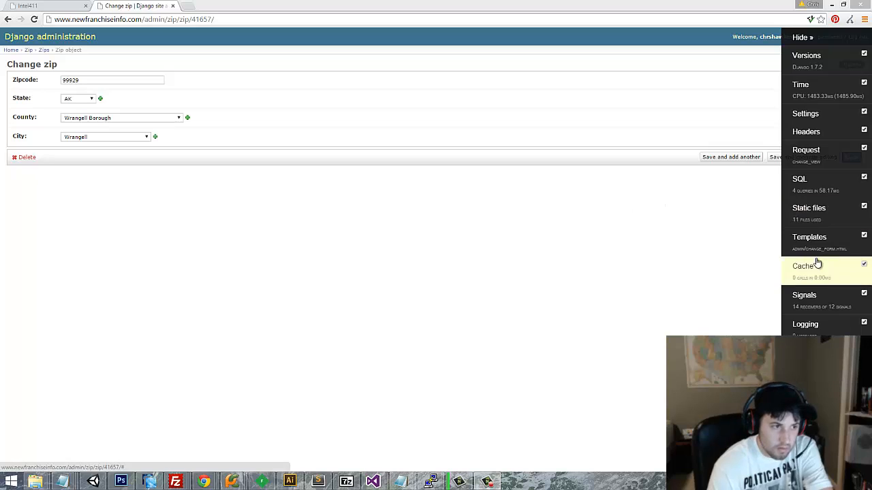
# Inspect the SQL panel's four queries, open a new empty tab, then return to the zip page
pyautogui.click(804, 178)
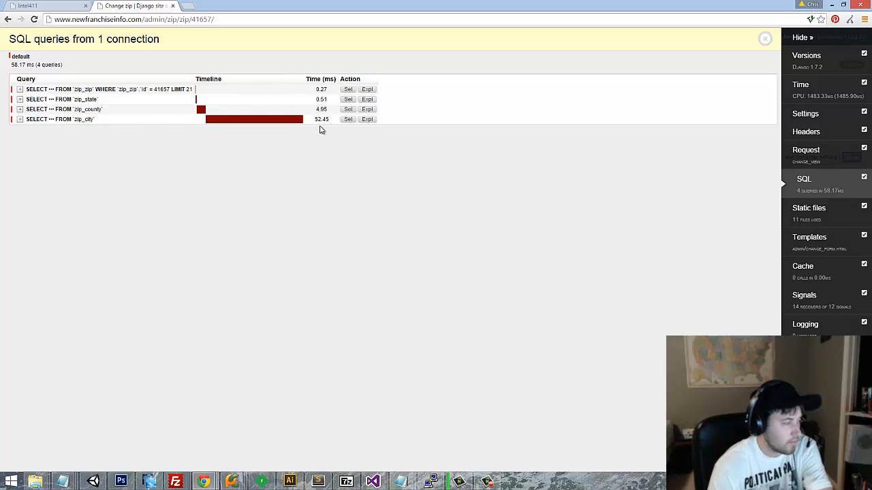
pyautogui.moveTo(358, 150)
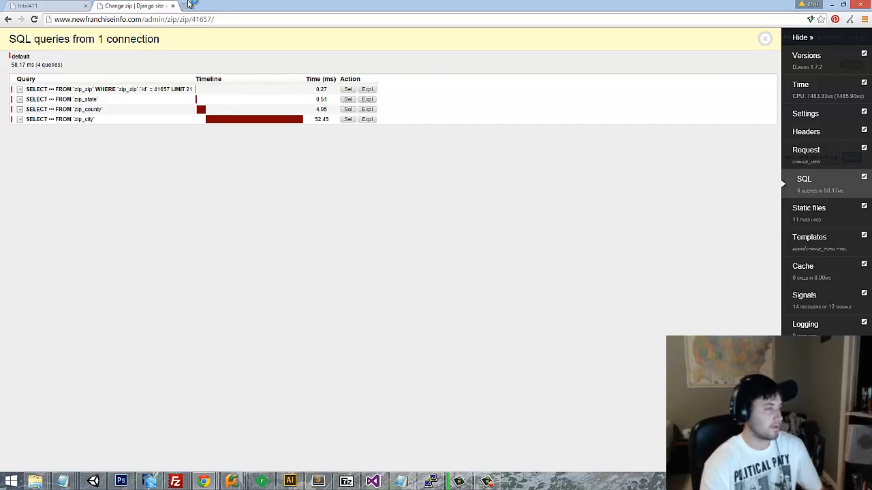
pyautogui.click(205, 5)
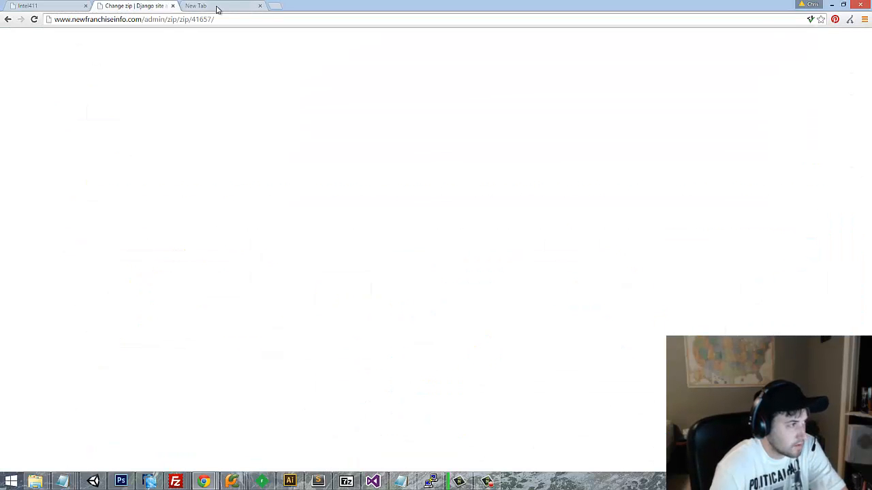
pyautogui.click(218, 6)
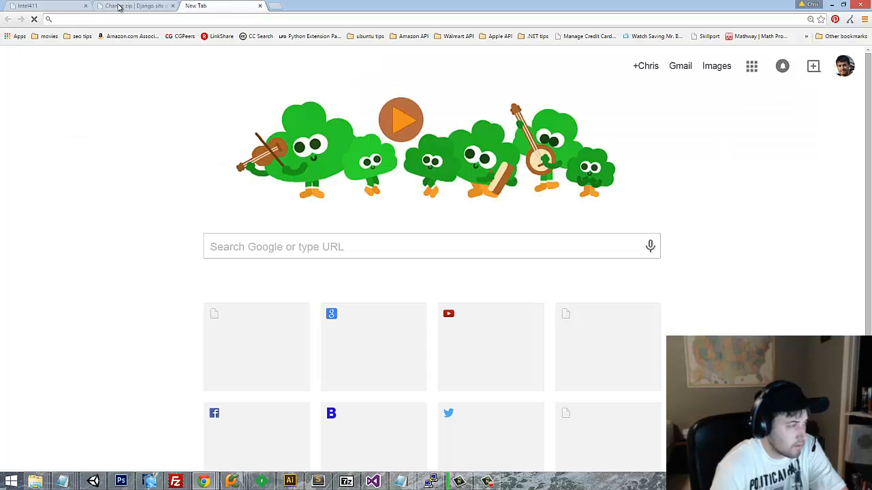
pyautogui.click(136, 6)
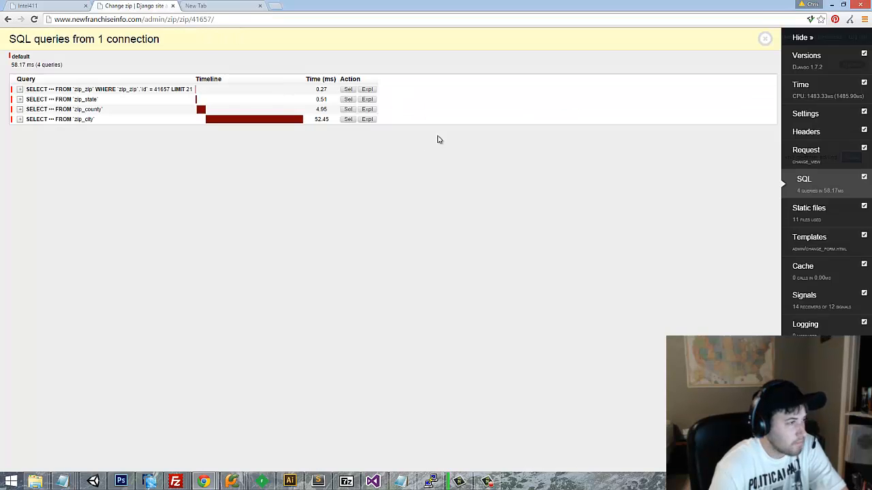
pyautogui.moveTo(728, 305)
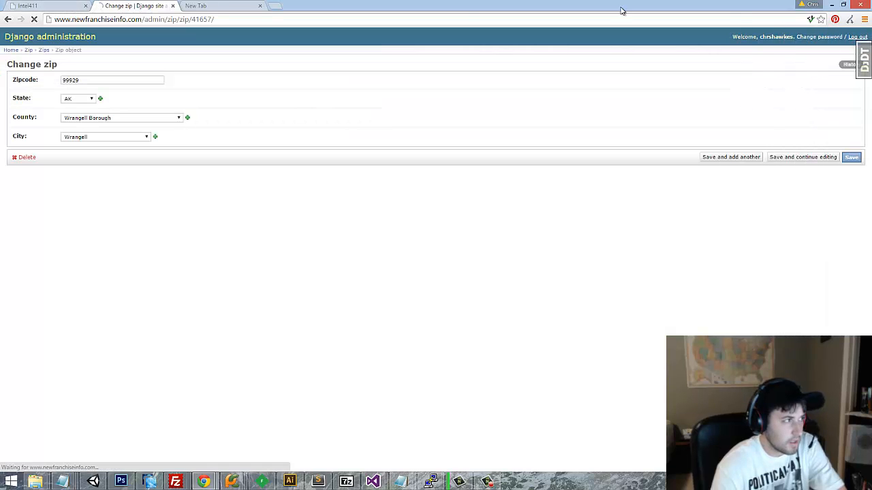
# Log out of Django admin and log back in as chrshawkes
pyautogui.click(856, 36)
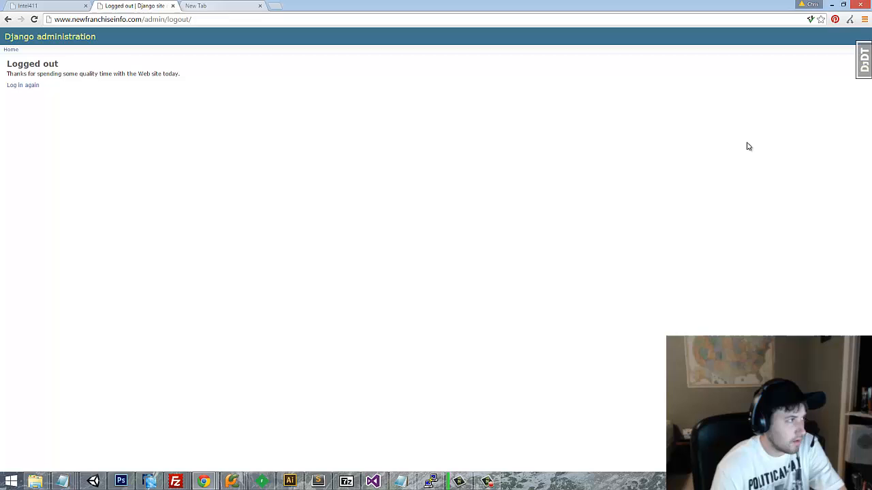
pyautogui.click(23, 85)
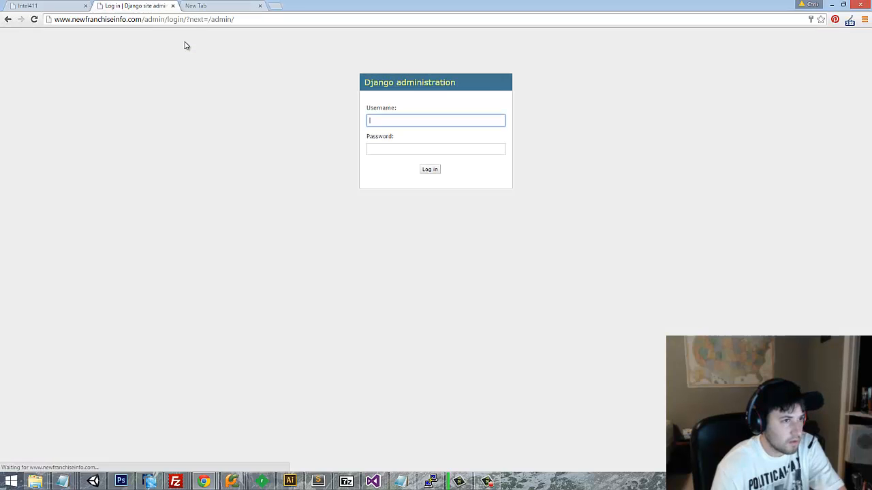
pyautogui.write('chrshawkes')
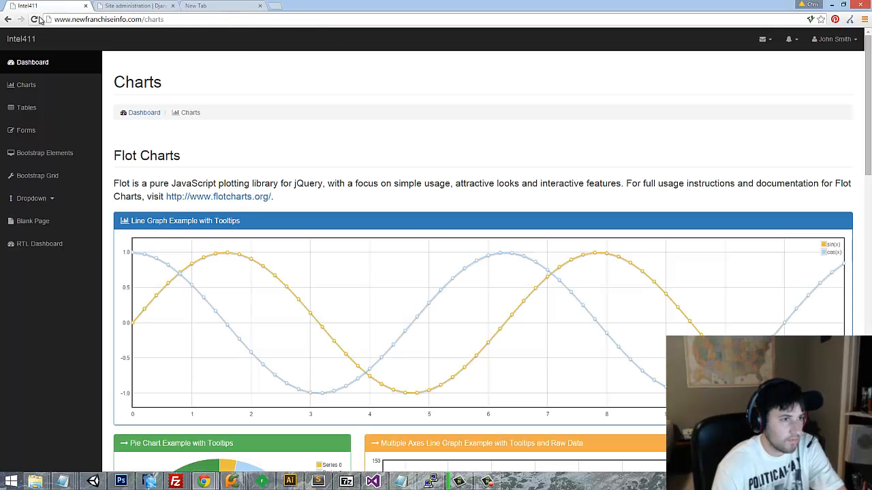
# Reload the Intel411 Charts page and expand the debug toolbar panels
pyautogui.click(34, 19)
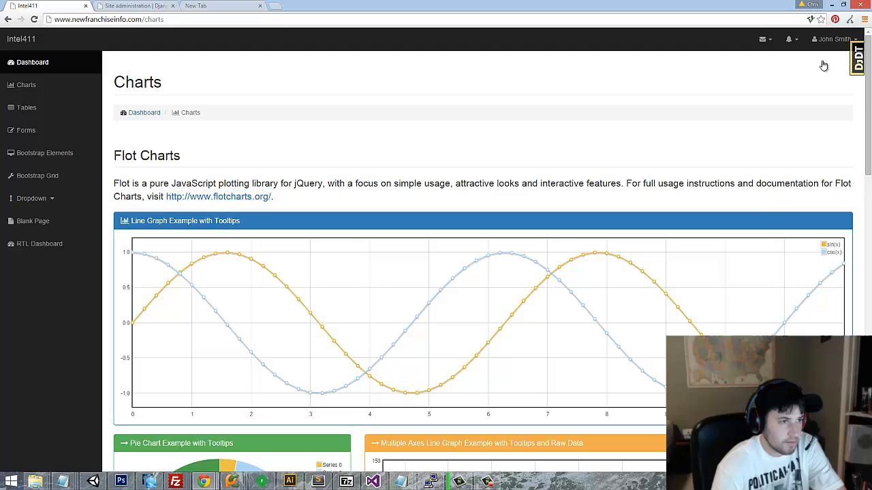
pyautogui.click(857, 58)
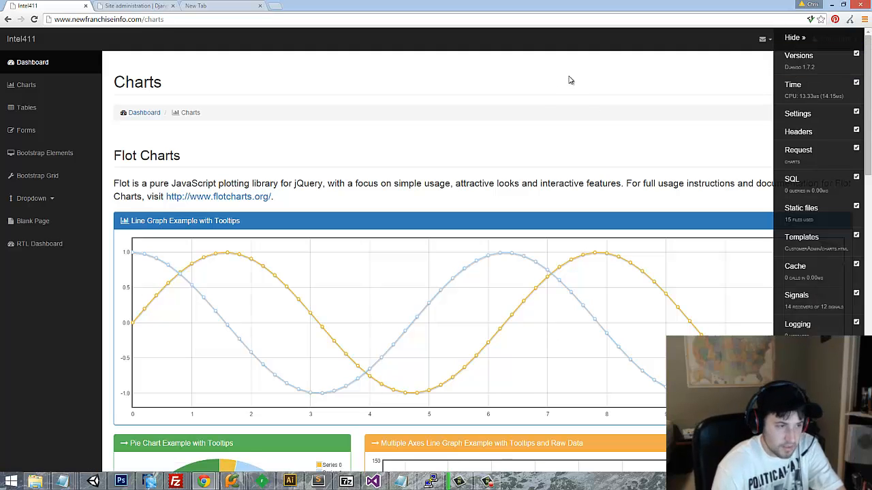
pyautogui.moveTo(437, 109)
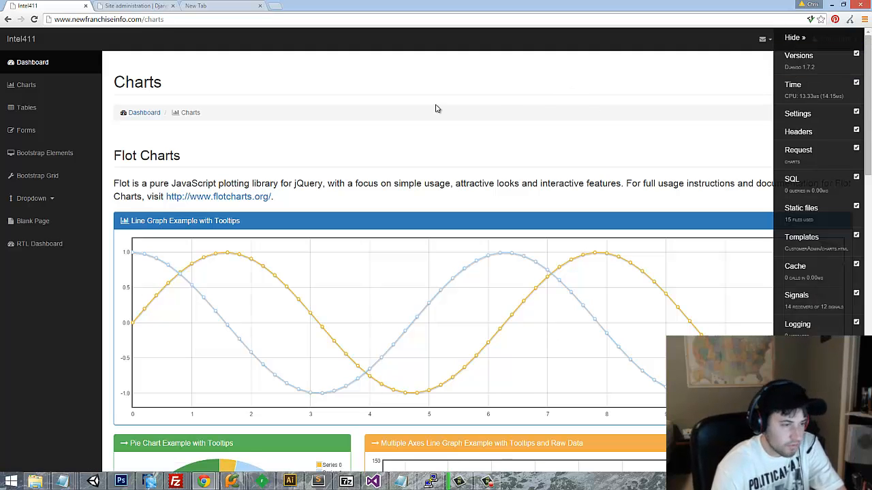
pyautogui.moveTo(289, 220)
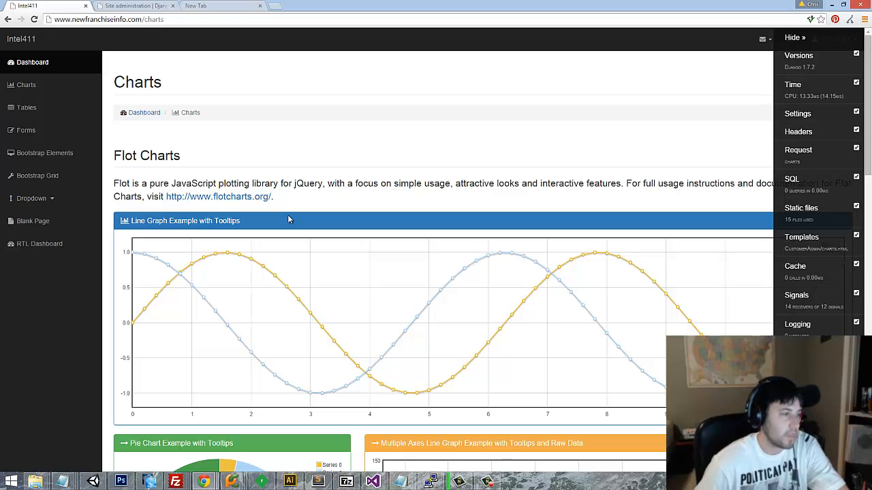
pyautogui.moveTo(288, 276)
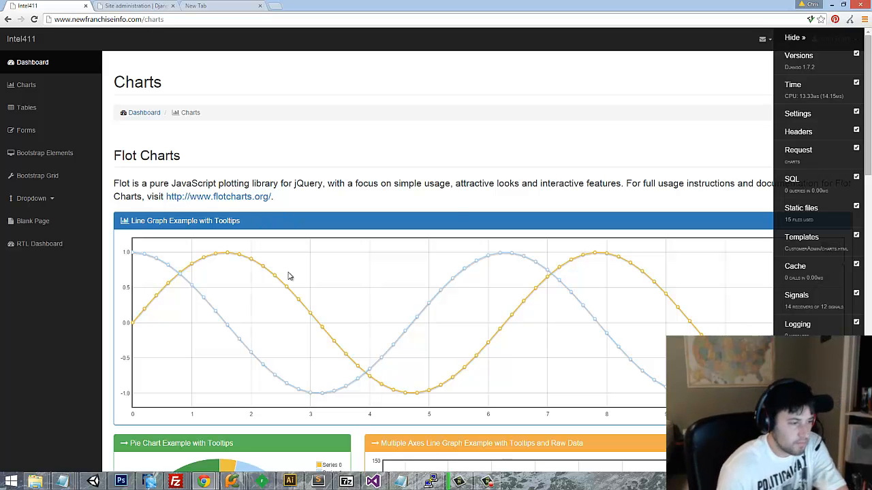